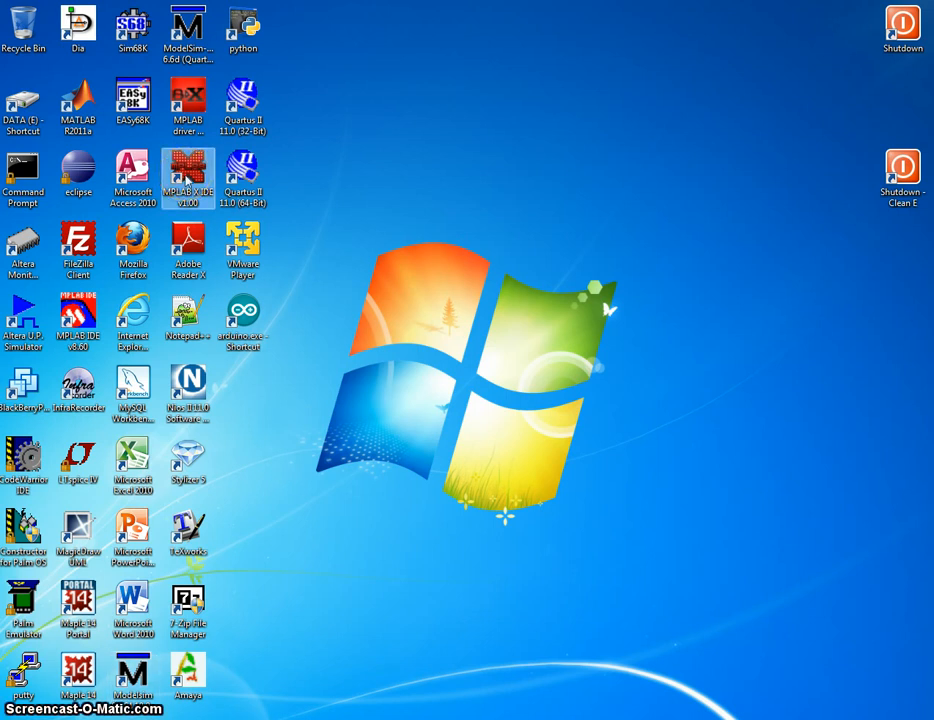
- Launch MPLAB X IDE and begin a new Microchip Embedded standalone project
double_click(188, 178)
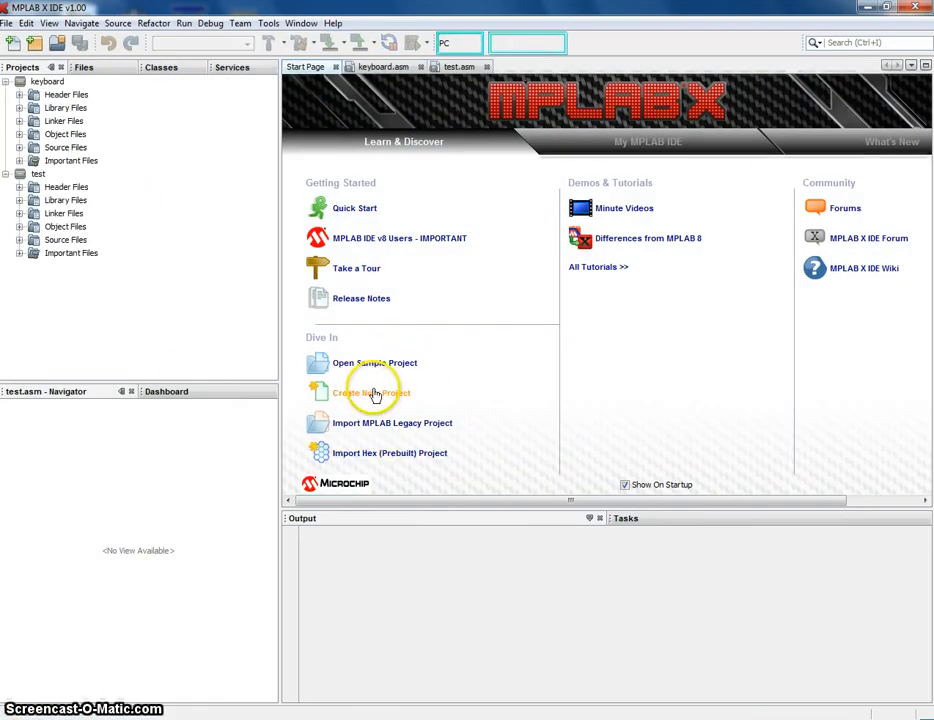
click(372, 392)
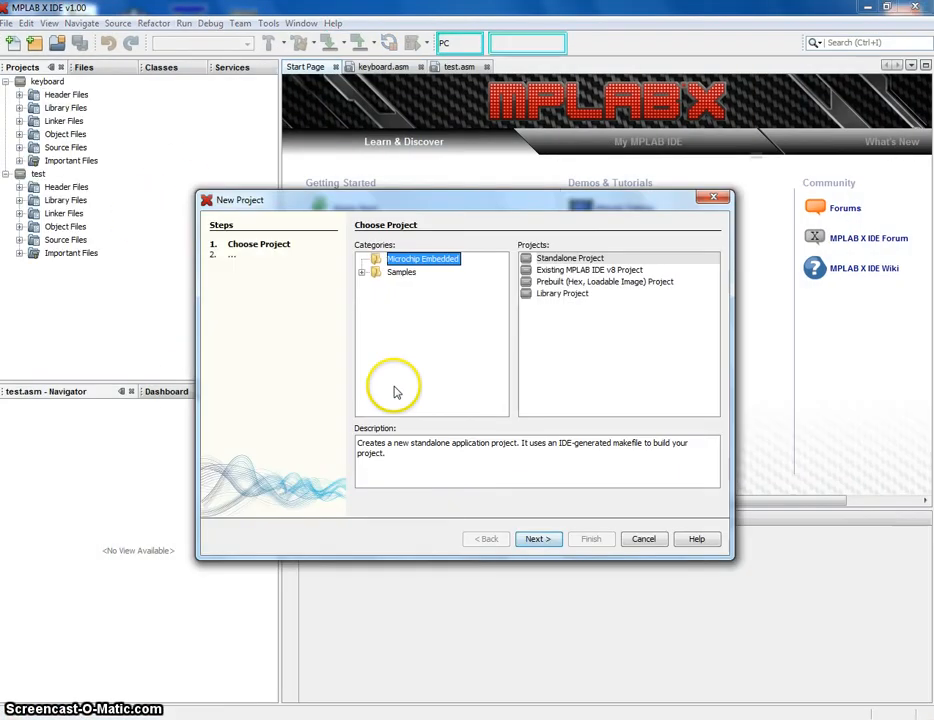
mouse_move(496, 268)
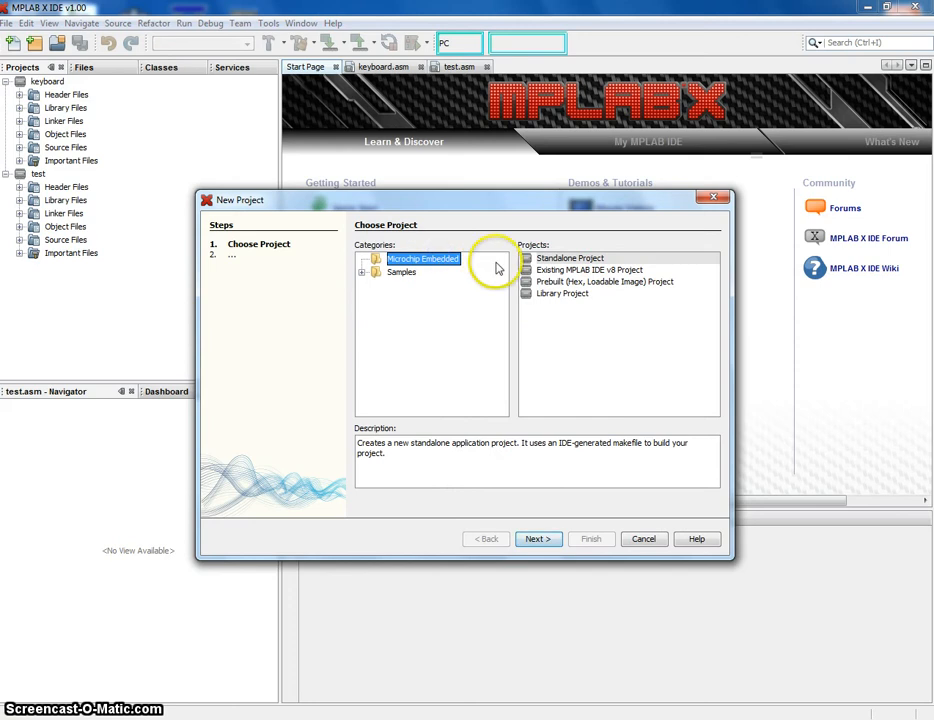
click(570, 258)
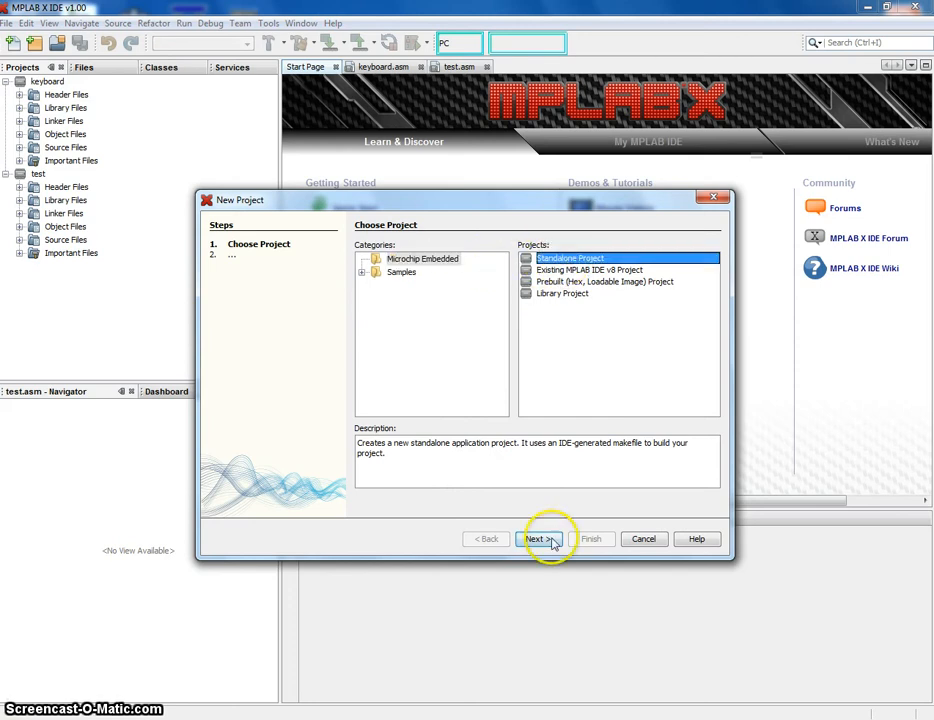
- Target the PIC18F452 in the Advanced 8-bit MCUs (PIC18) family and continue to tool selection
click(538, 540)
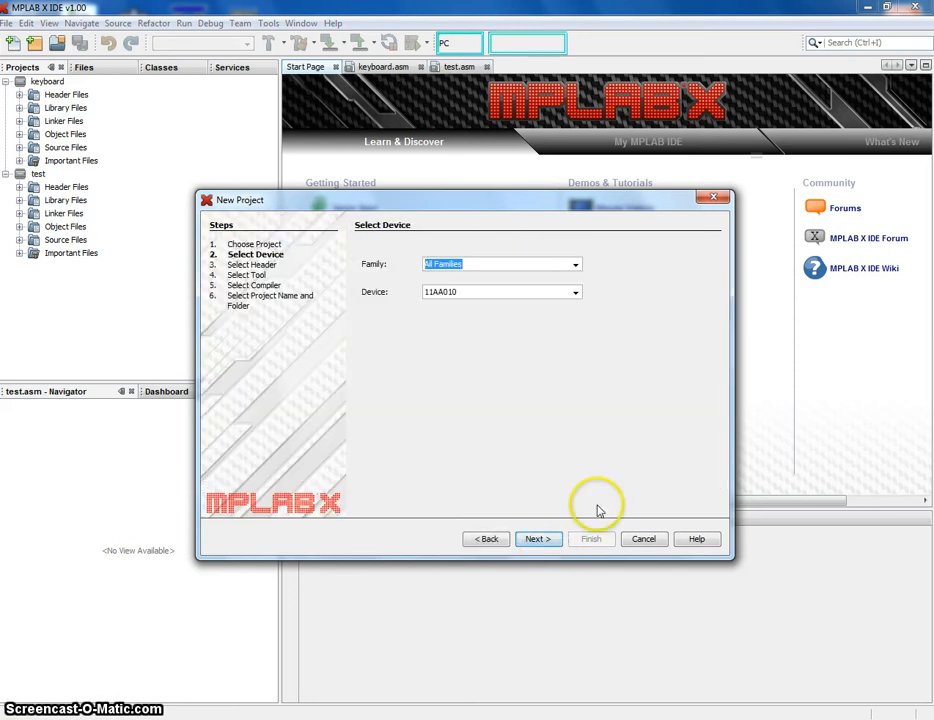
click(576, 264)
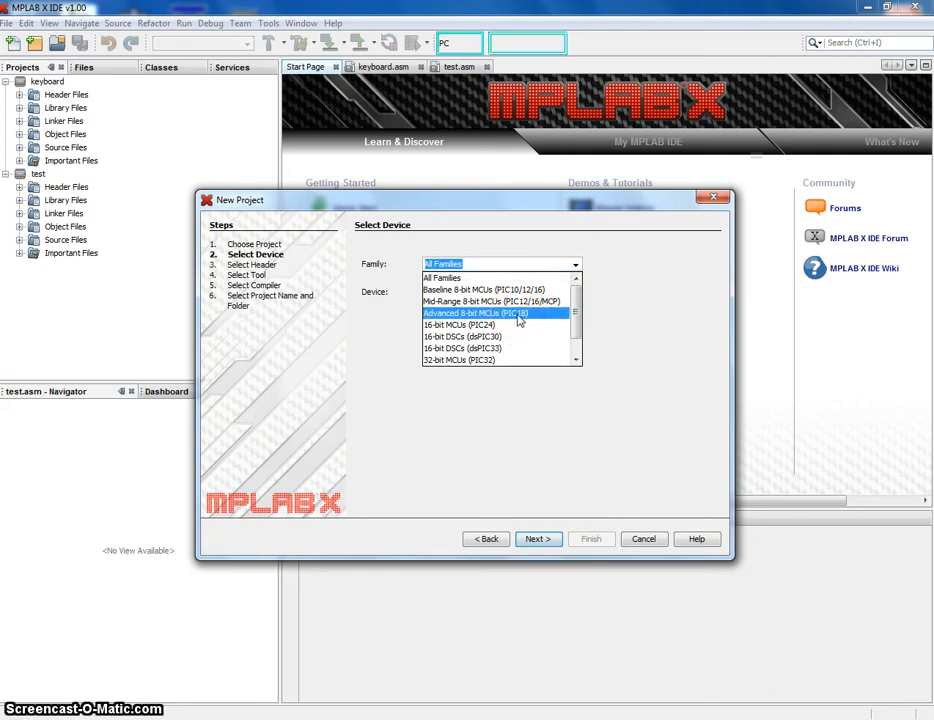
click(480, 312)
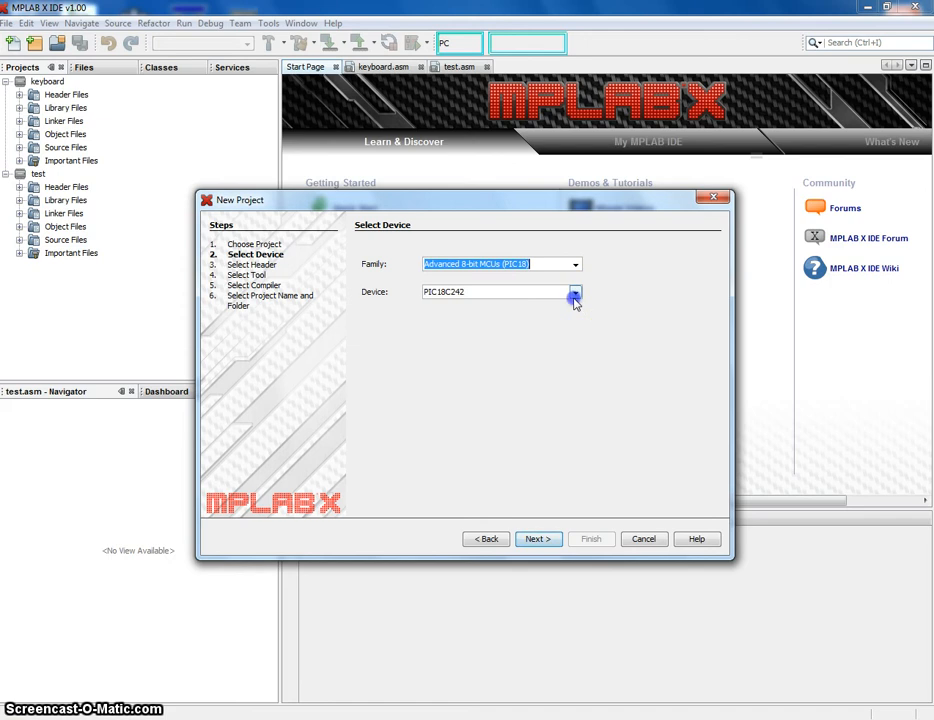
click(576, 292)
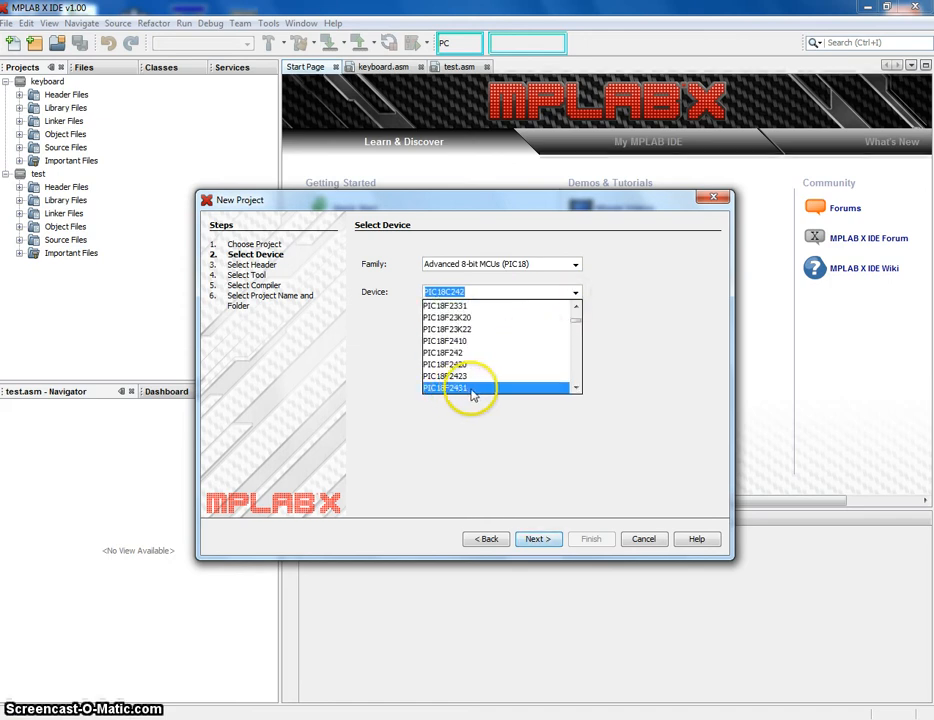
scroll(down, 3)
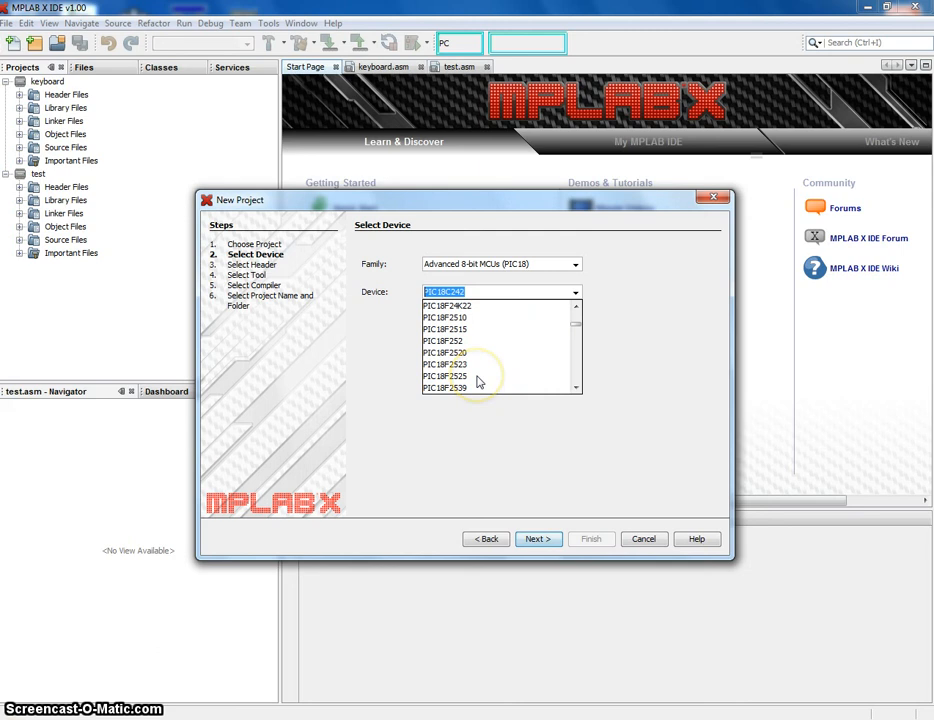
click(476, 376)
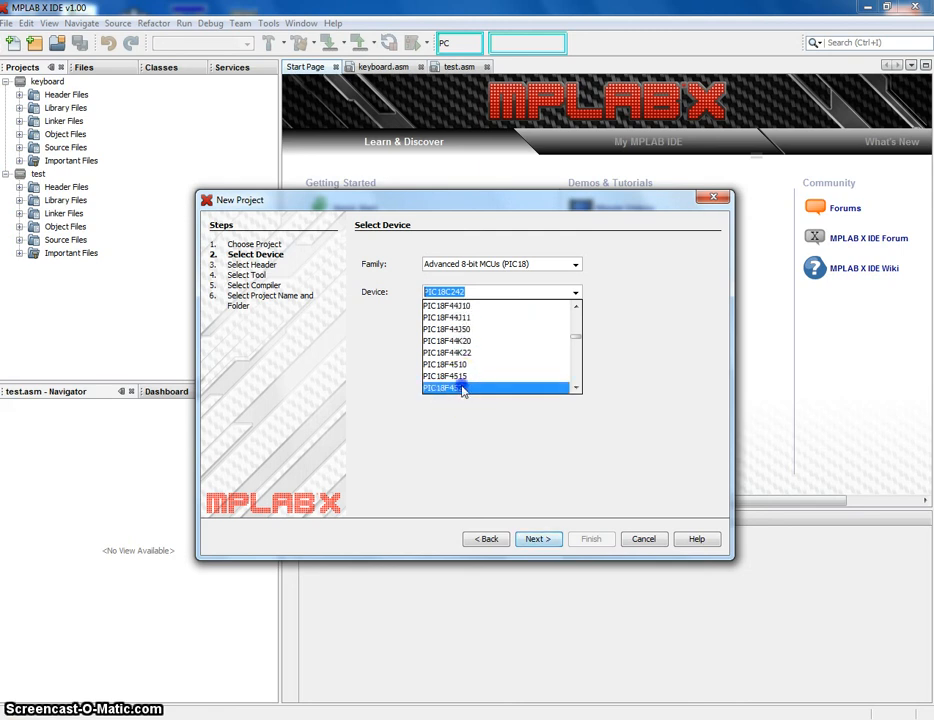
click(538, 540)
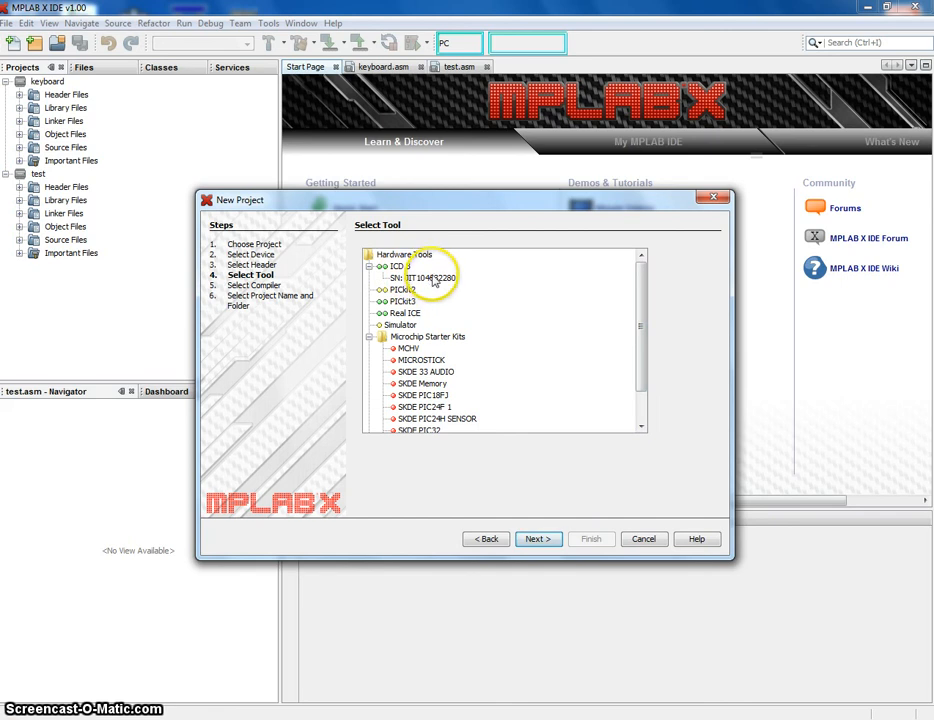
- Choose the ICD 3 hardware tool and the mpasm toolchain as compiler
click(424, 278)
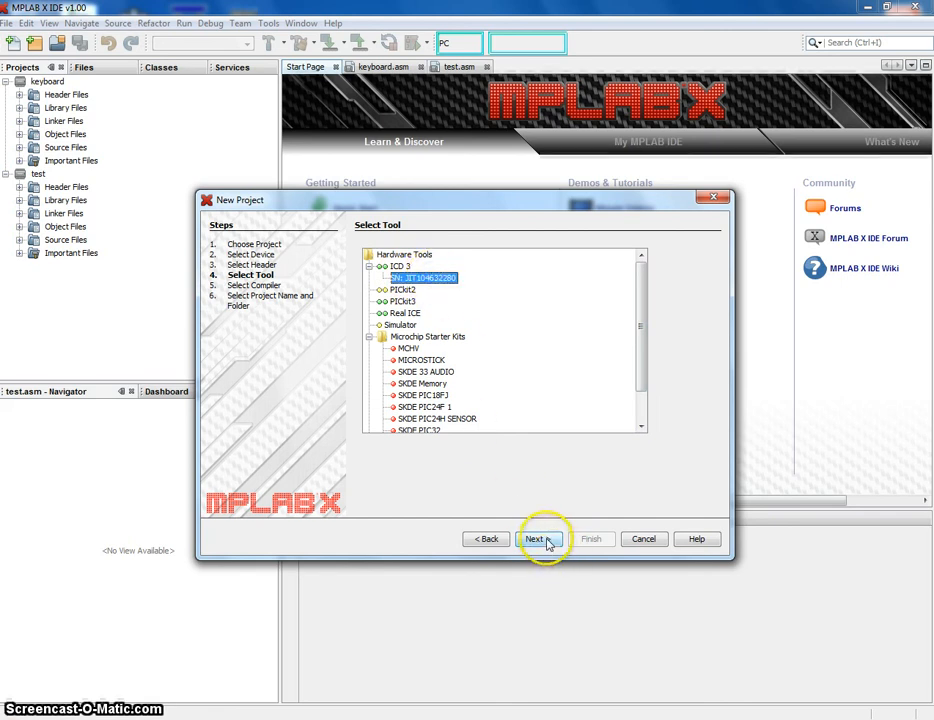
click(534, 540)
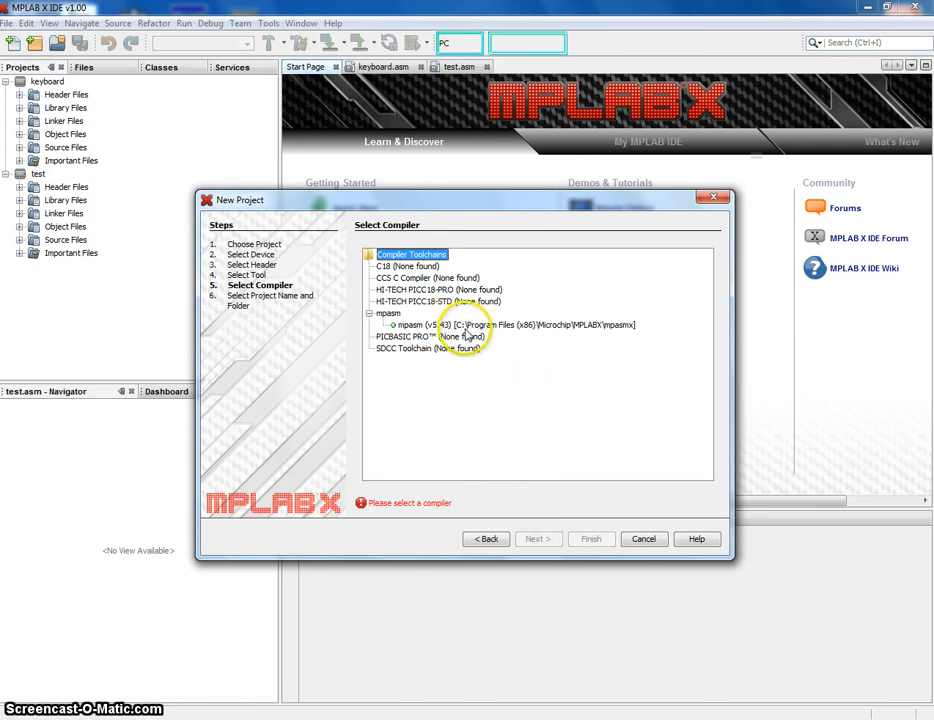
click(516, 324)
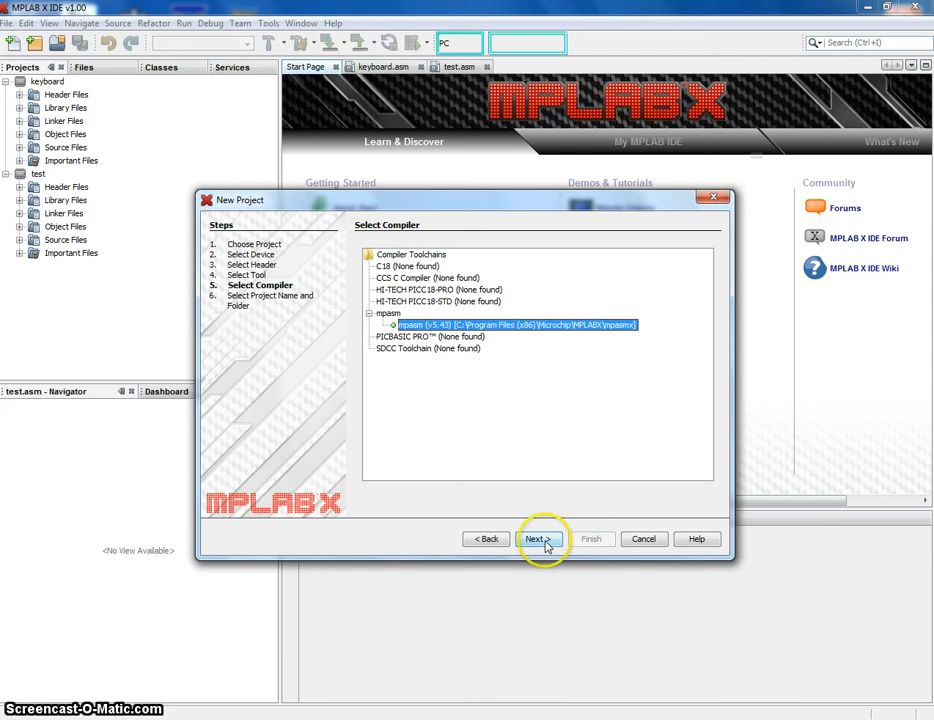
- Create the project as test2 located in E:\Projects\TEST and finish the wizard
click(536, 540)
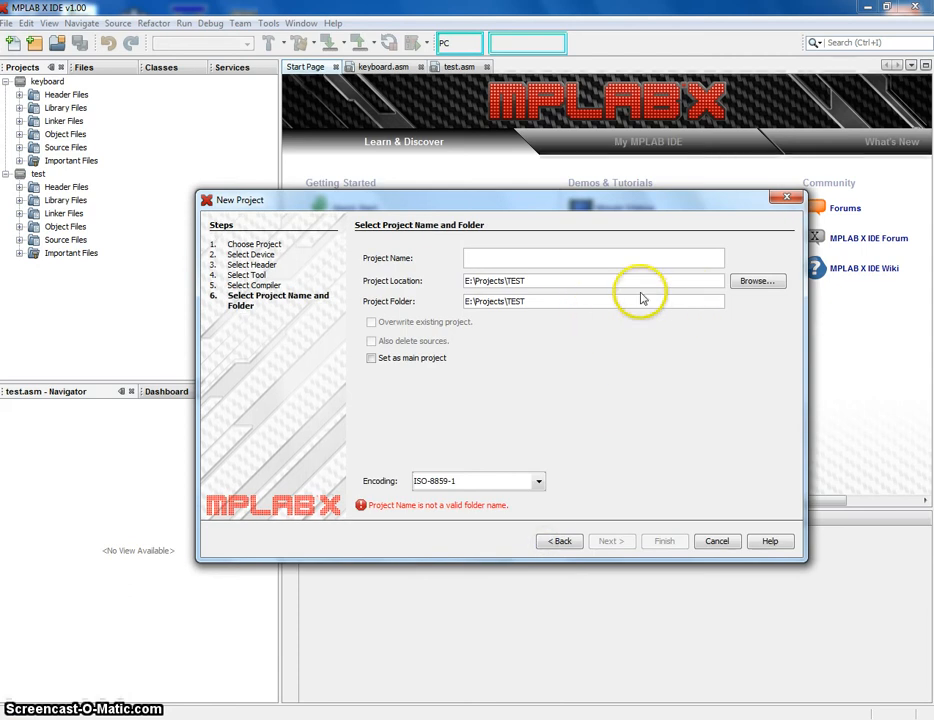
click(756, 280)
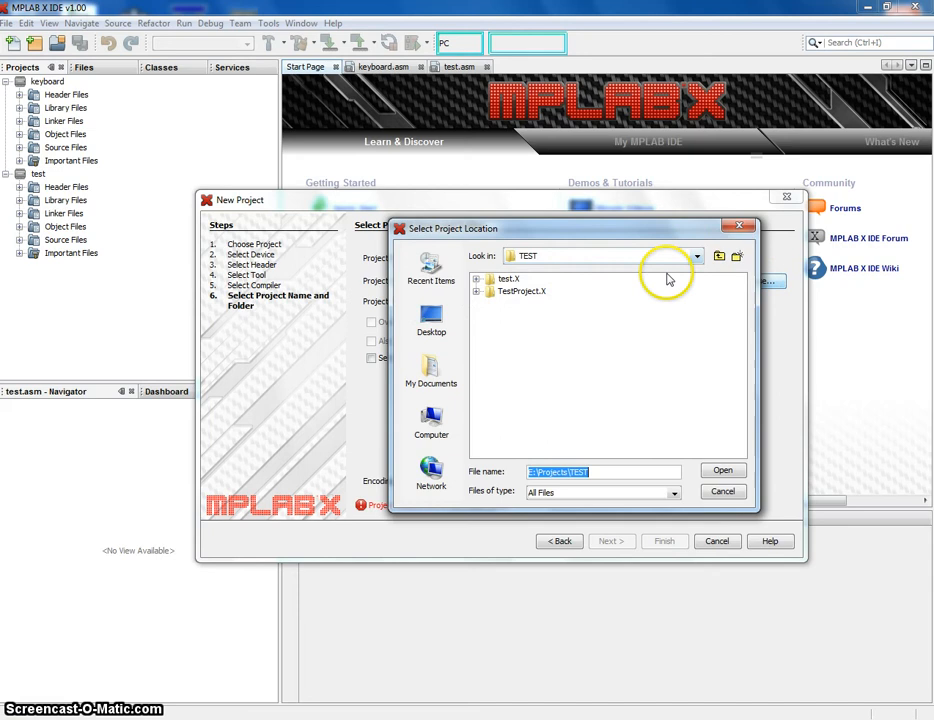
click(722, 472)
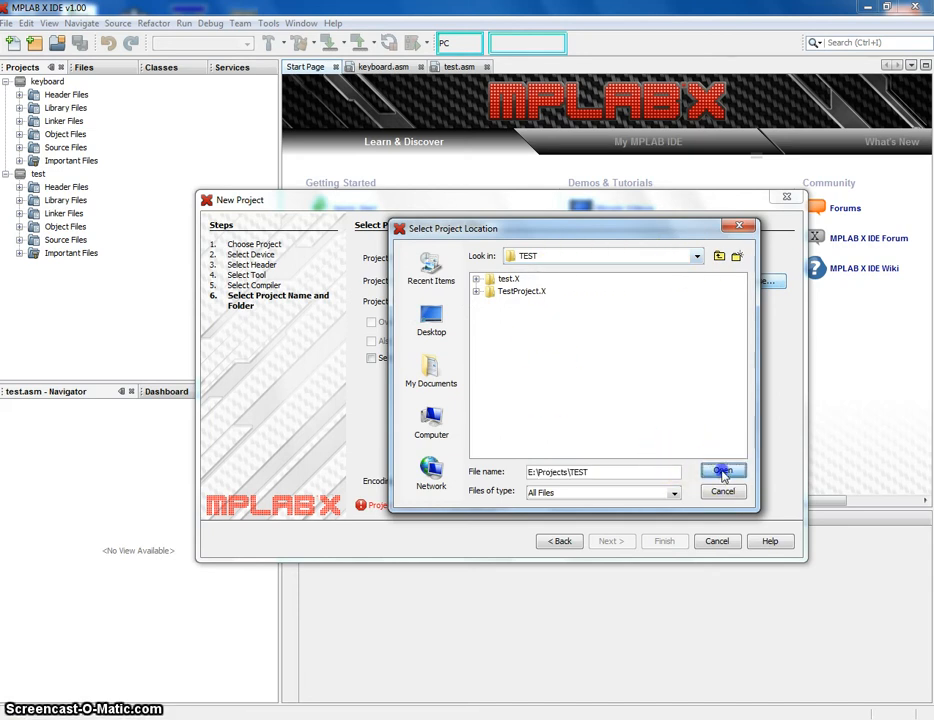
click(722, 472)
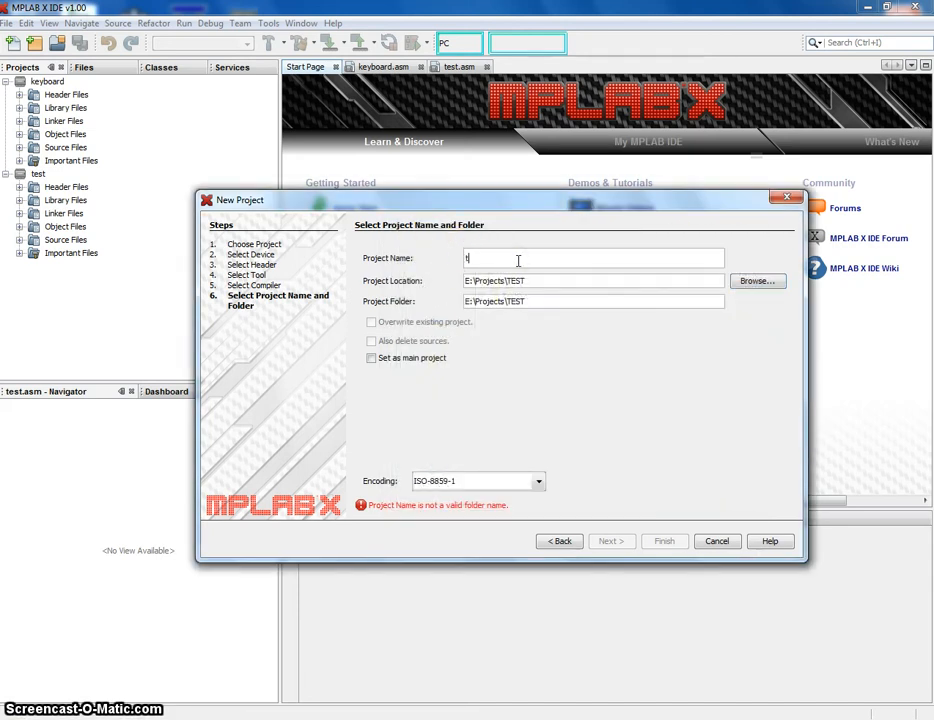
text(est2)
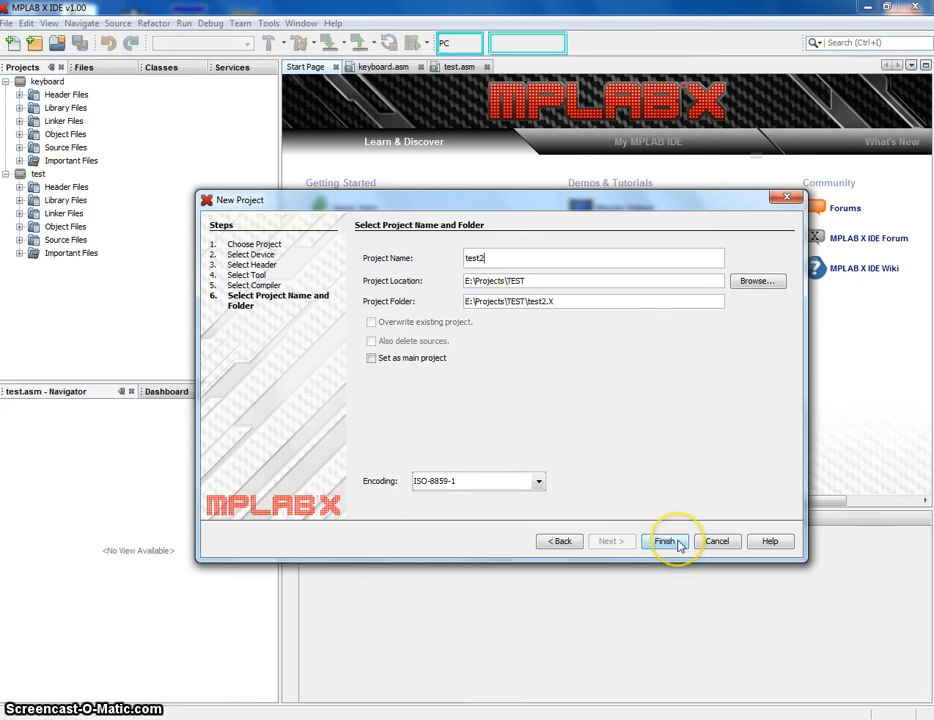
click(668, 540)
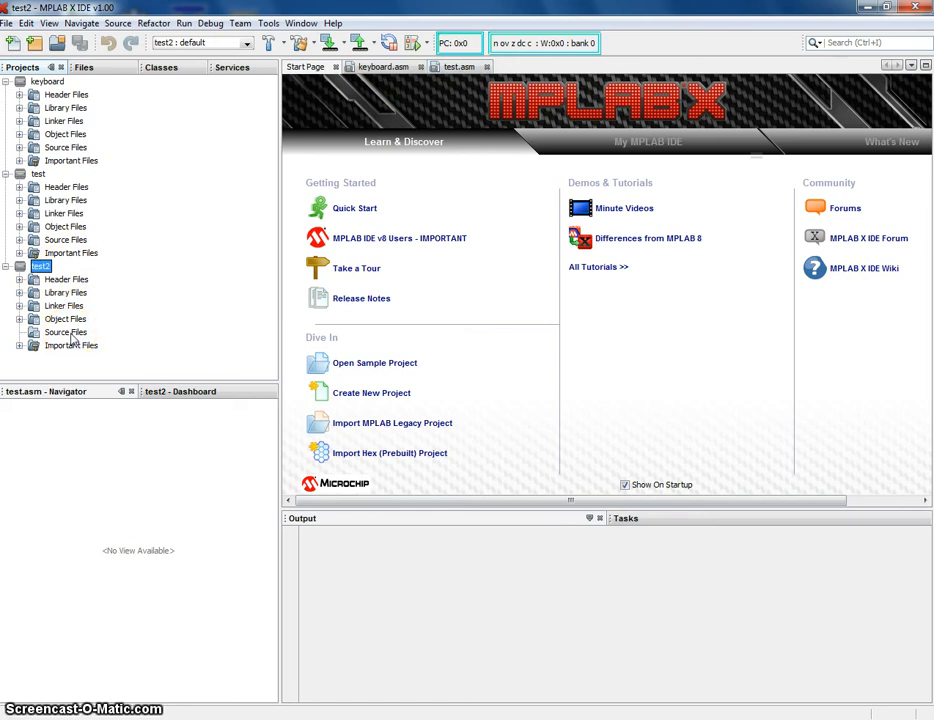
- Add the existing test.asm to test2's Source Files and show its code in the editor
right_click(64, 332)
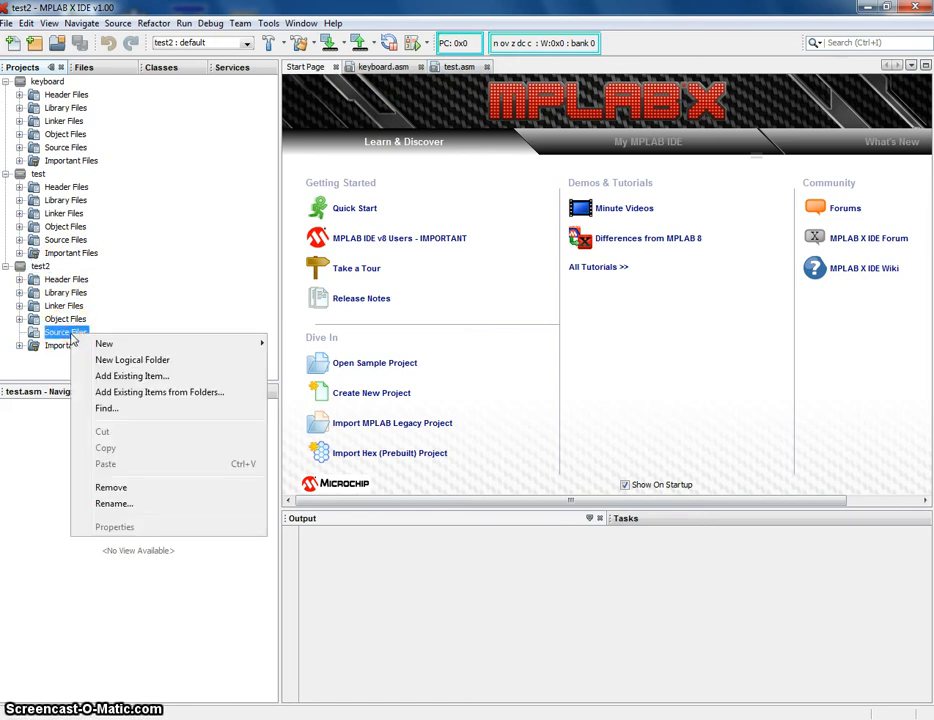
mouse_move(104, 344)
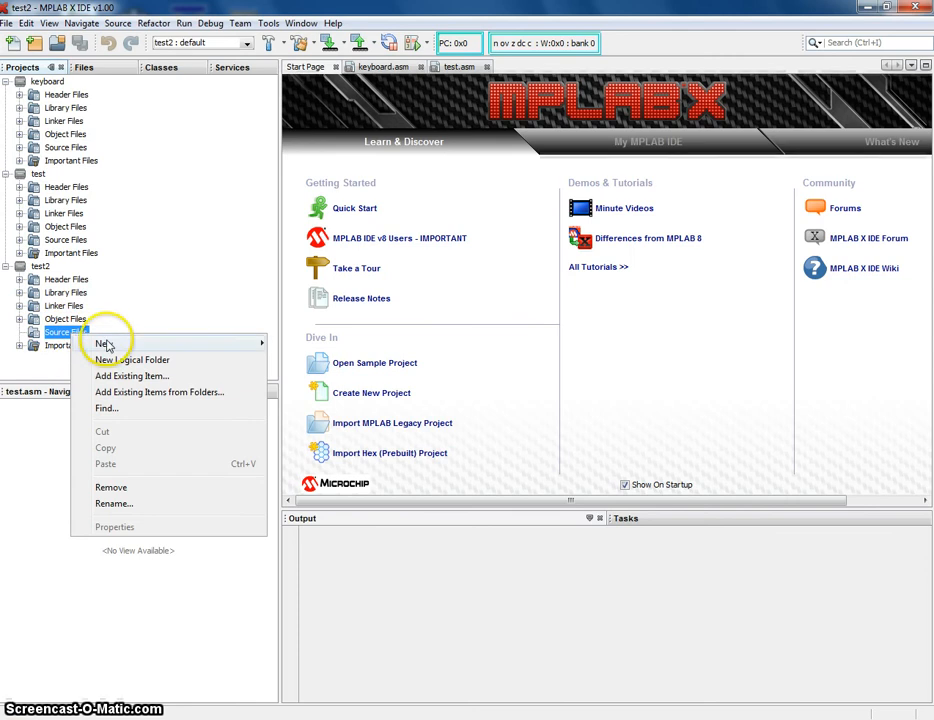
click(132, 376)
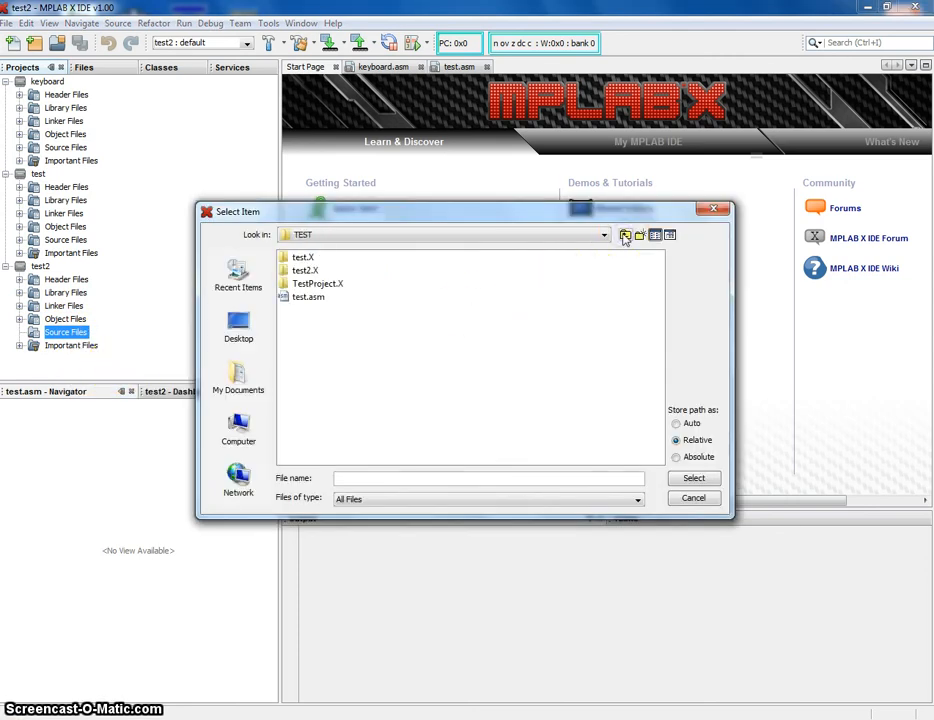
click(308, 296)
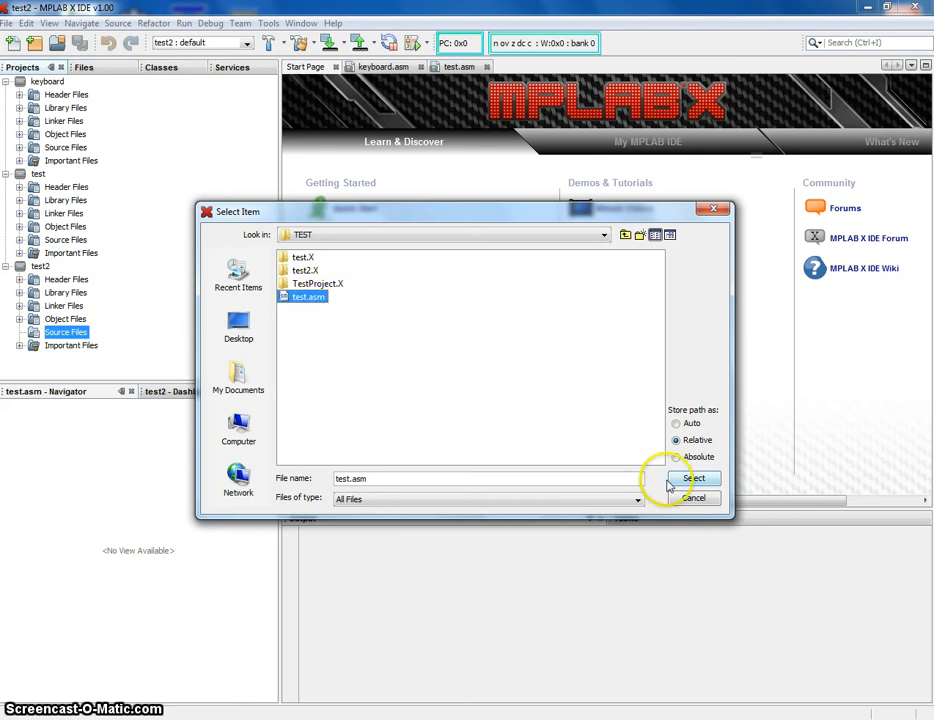
click(692, 478)
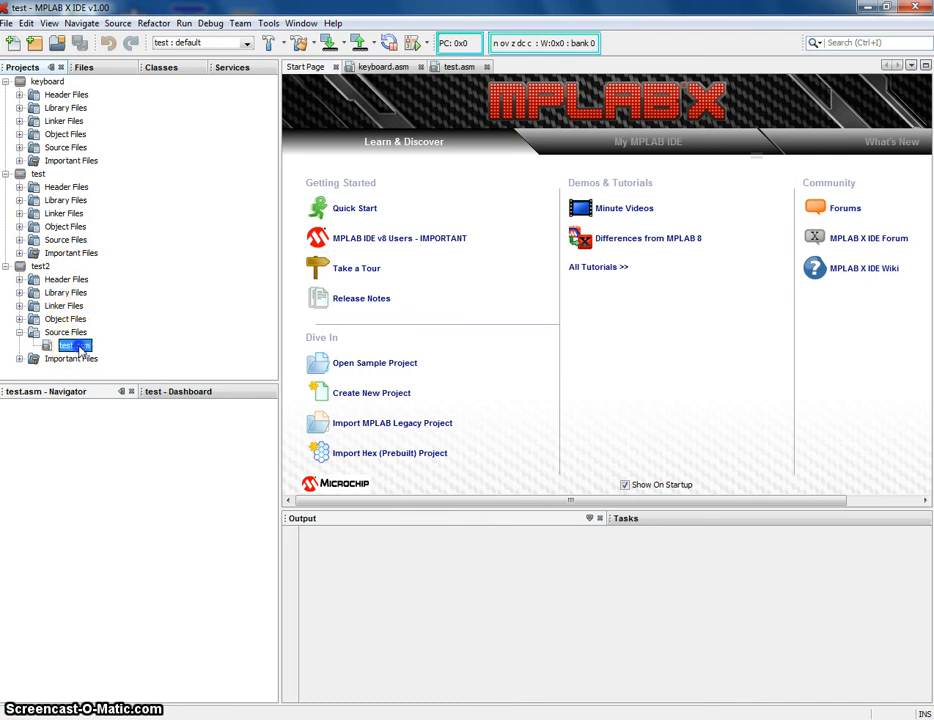
double_click(64, 344)
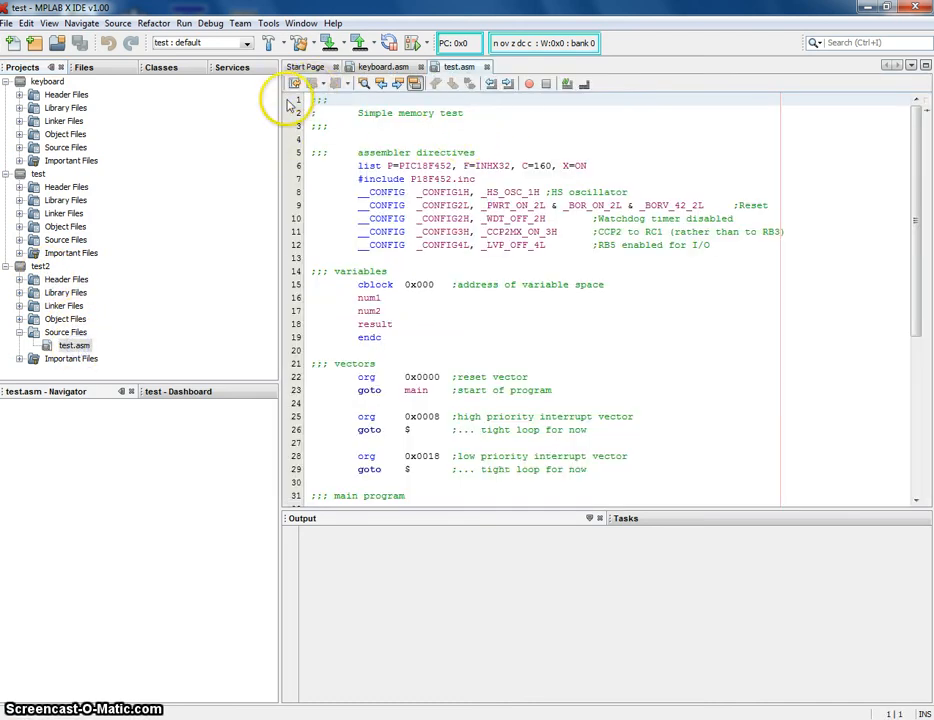
mouse_move(300, 44)
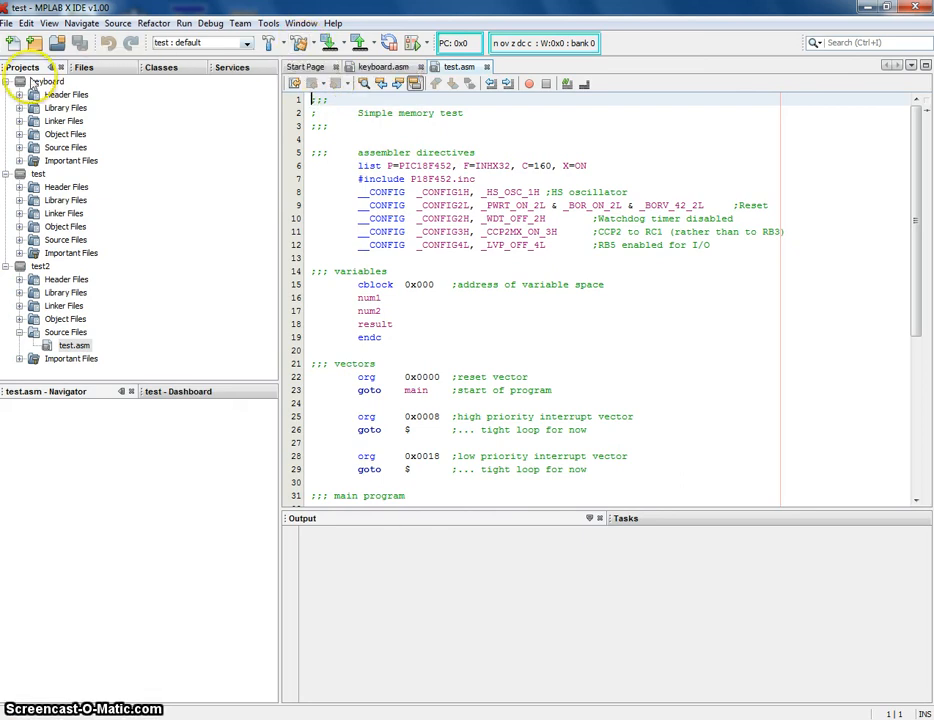
- Clean and build test2, then run it on the ICD 3, accepting the device voltage caution
right_click(40, 266)
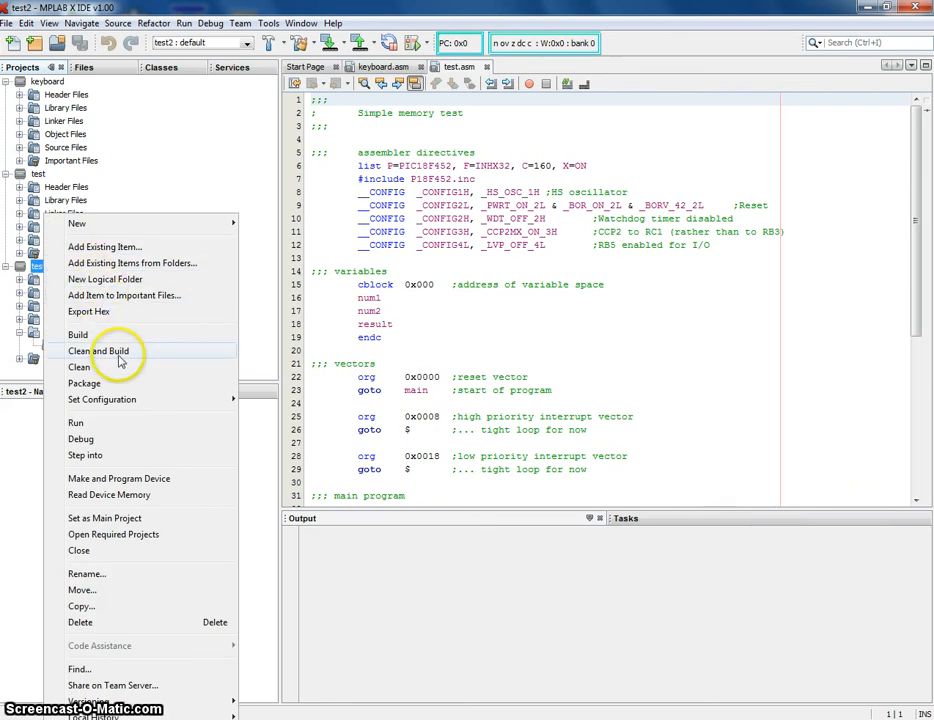
click(100, 352)
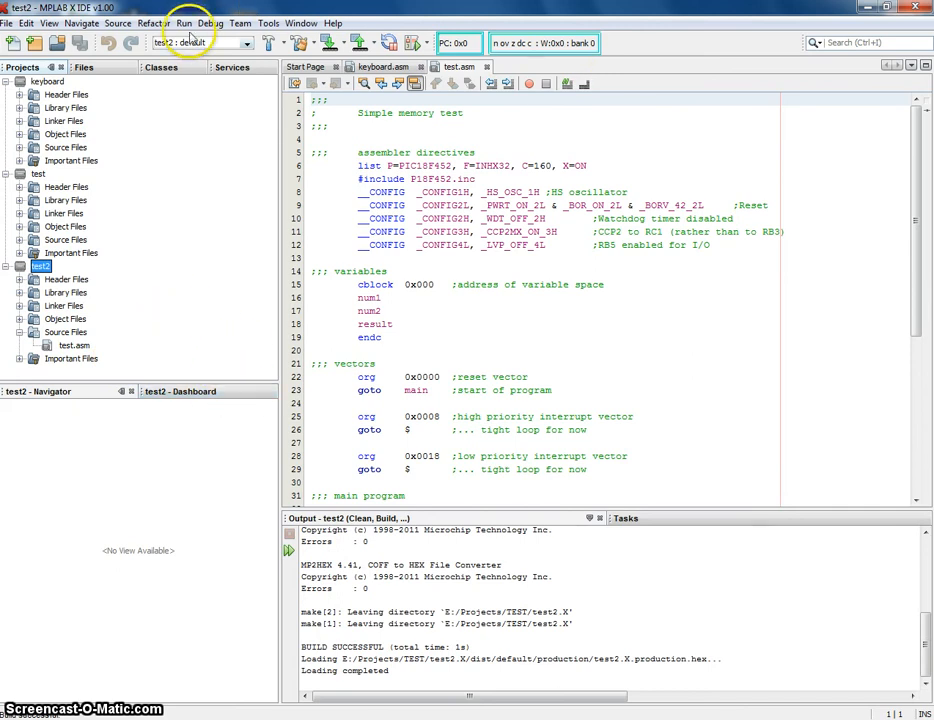
click(184, 24)
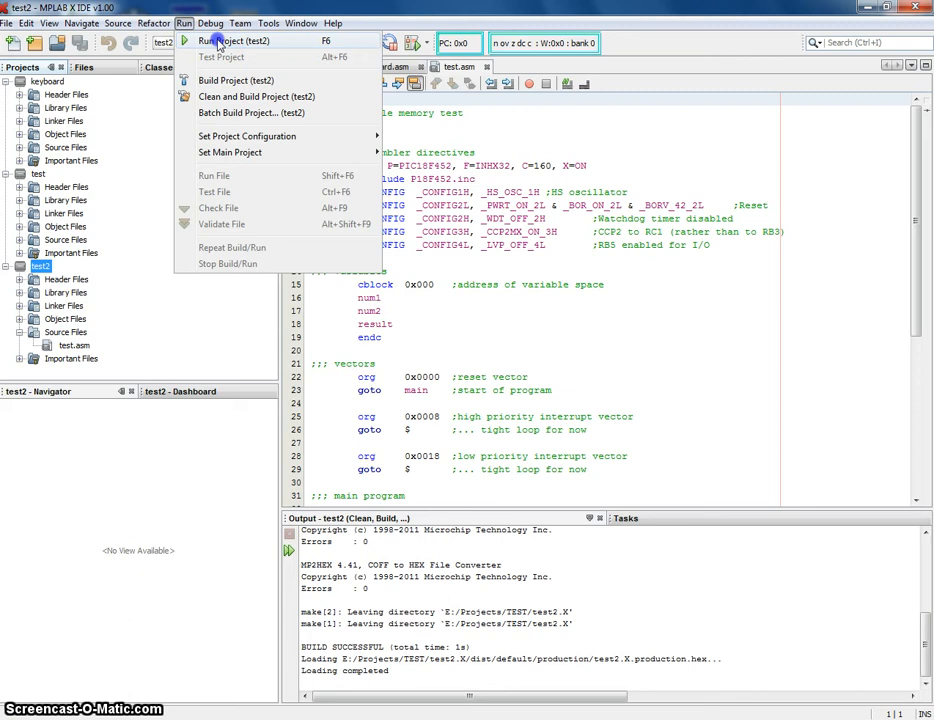
click(232, 40)
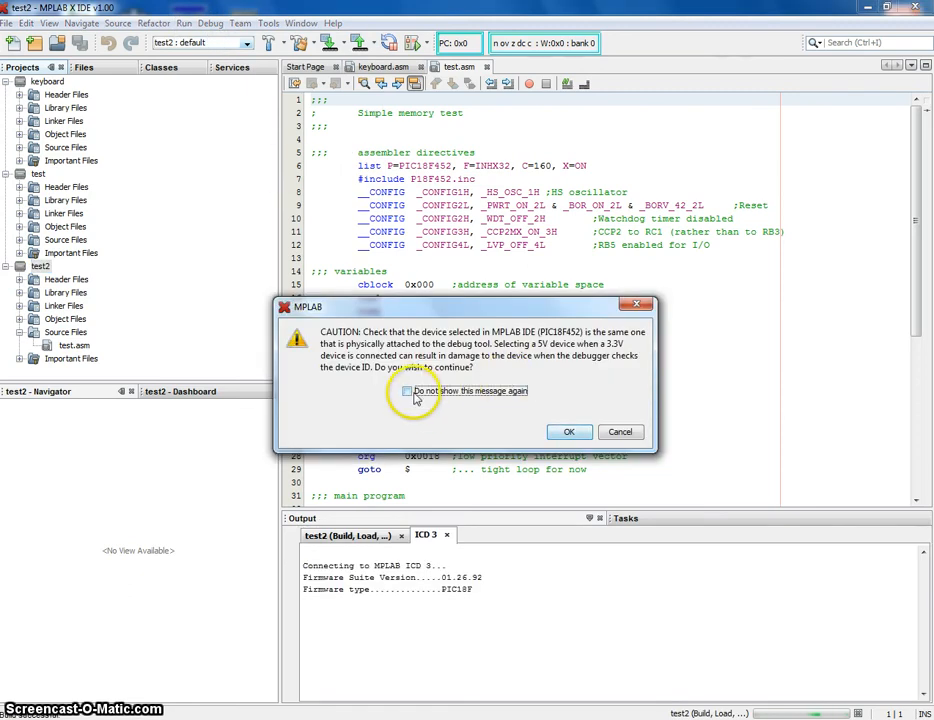
click(568, 432)
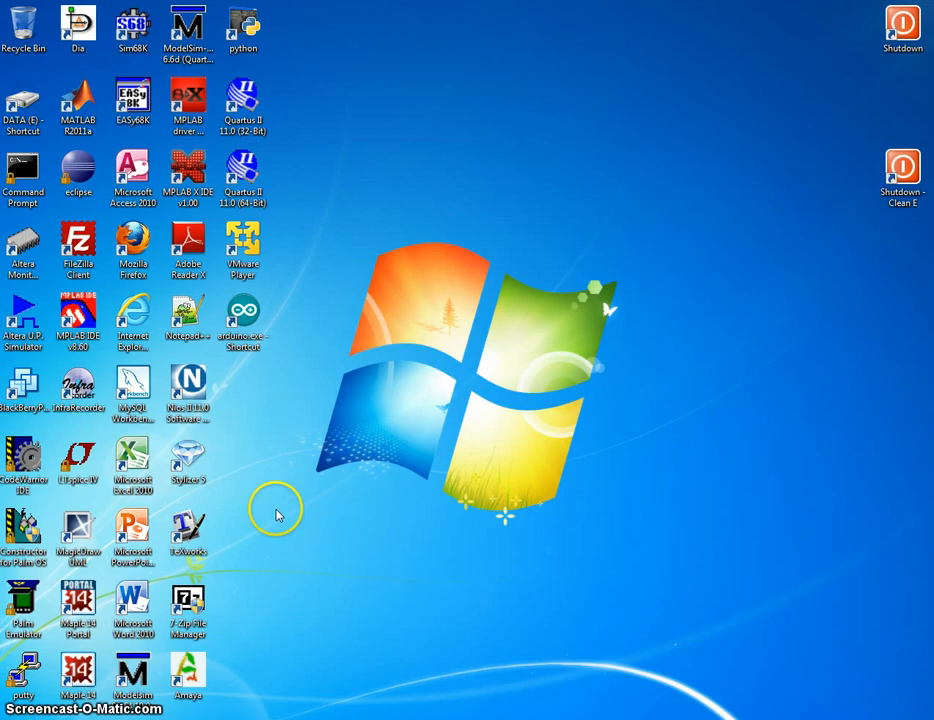
mouse_move(290, 120)
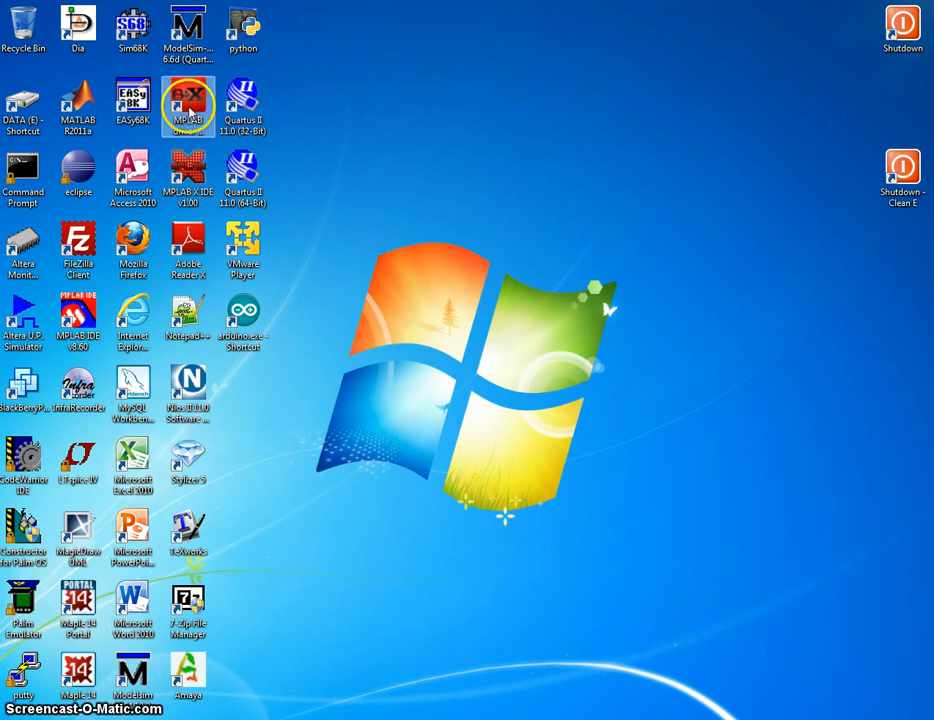
right_click(188, 104)
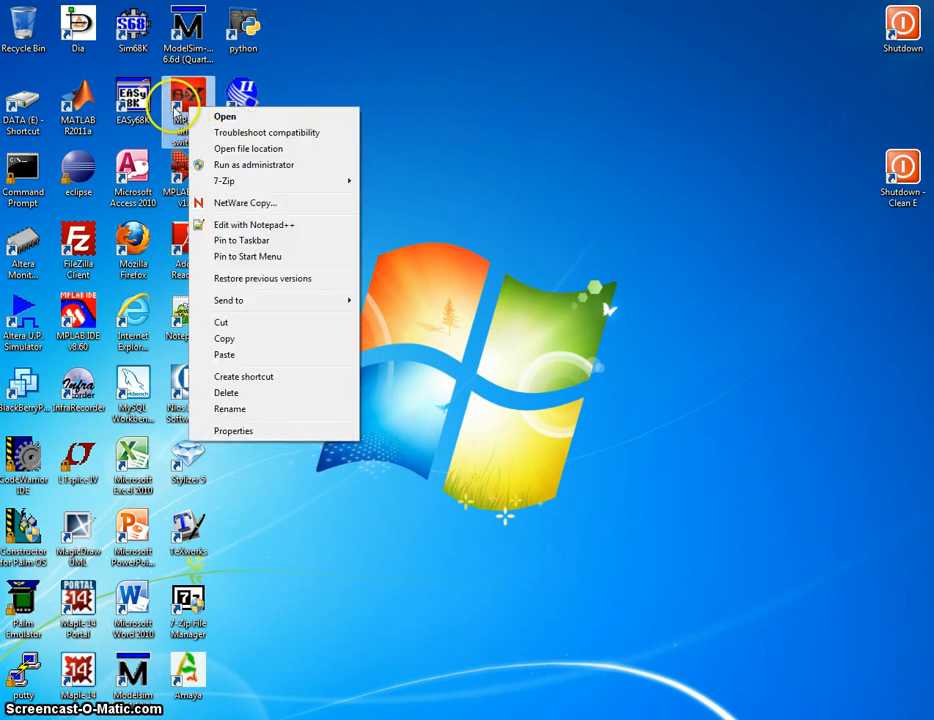
mouse_move(252, 164)
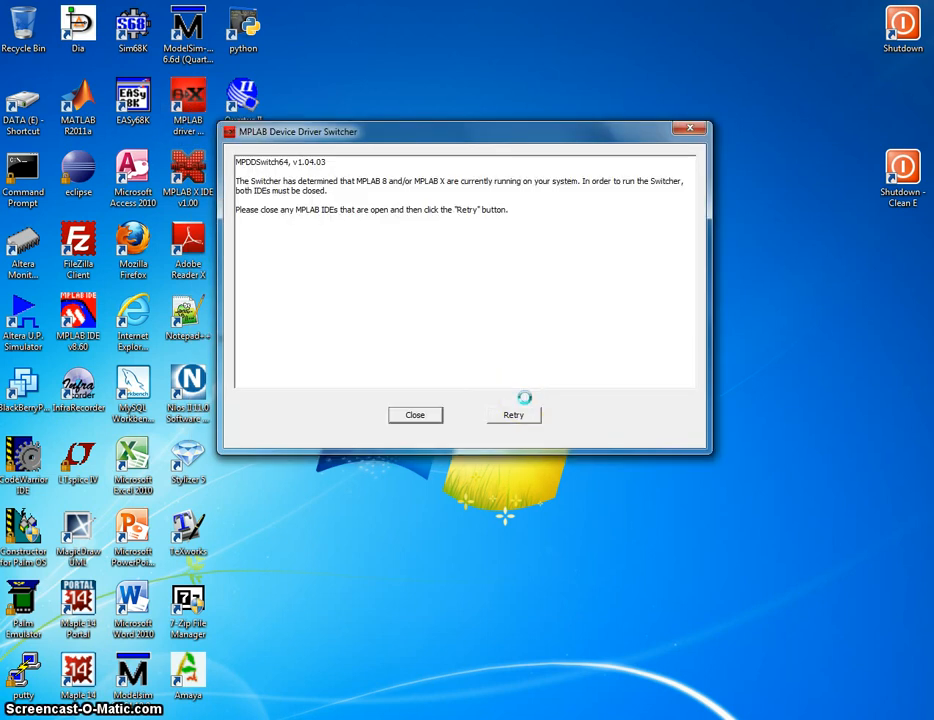
click(414, 414)
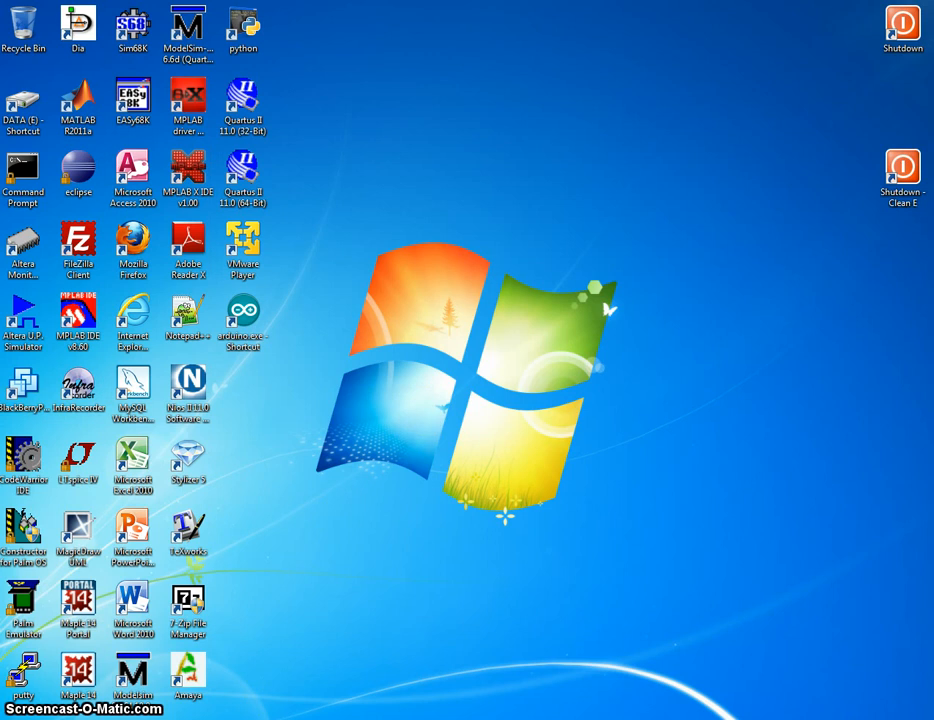
- Run the Driver Switcher as administrator, apply MPLAB X drivers for ICD3, and close it
right_click(188, 104)
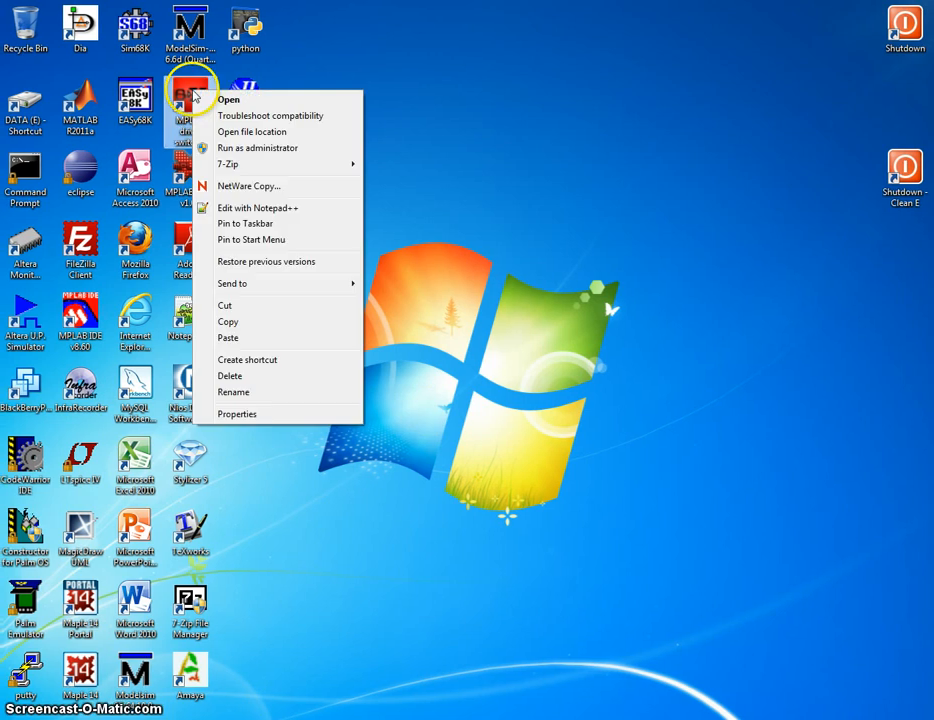
click(280, 140)
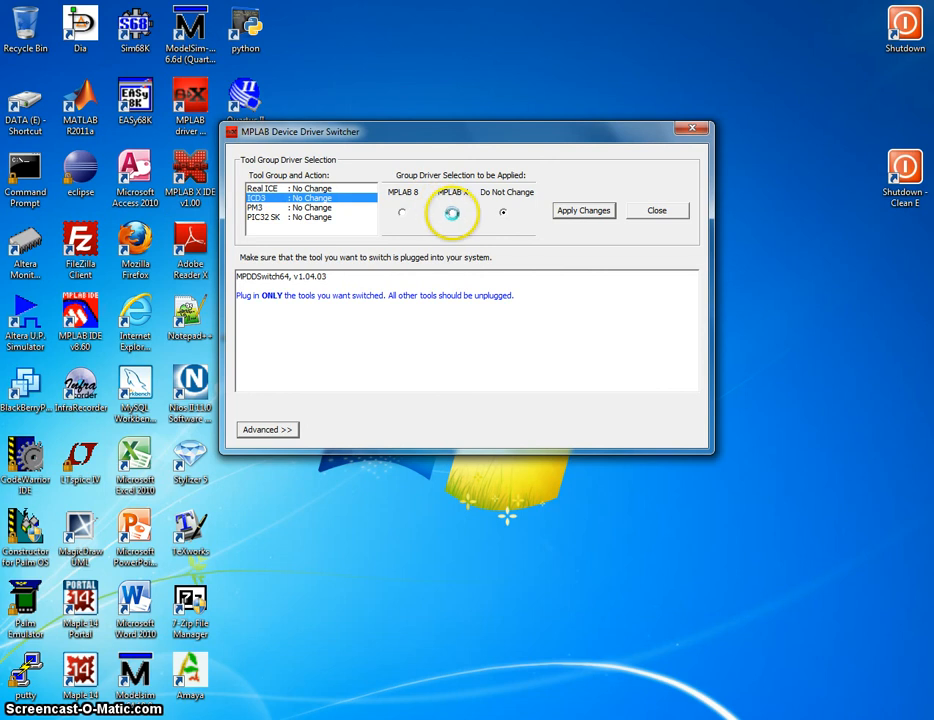
click(452, 212)
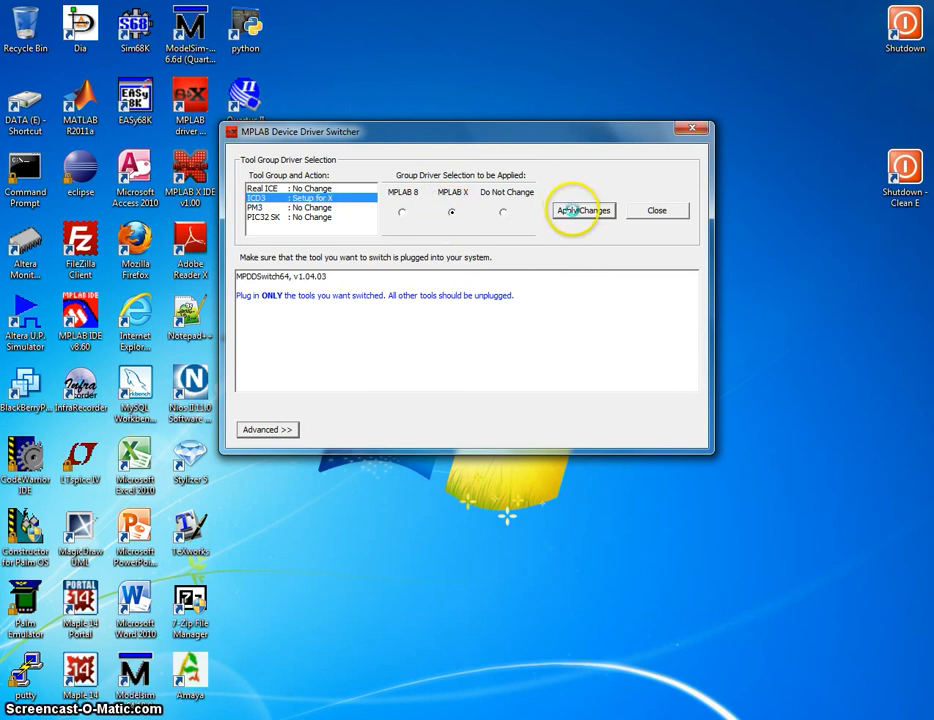
click(584, 210)
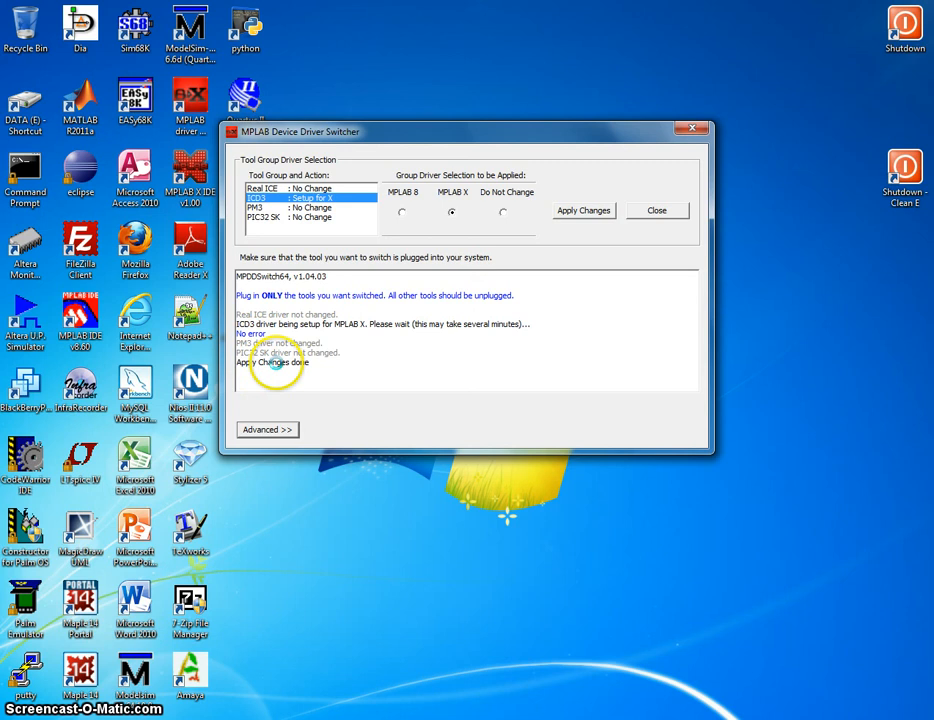
mouse_move(590, 272)
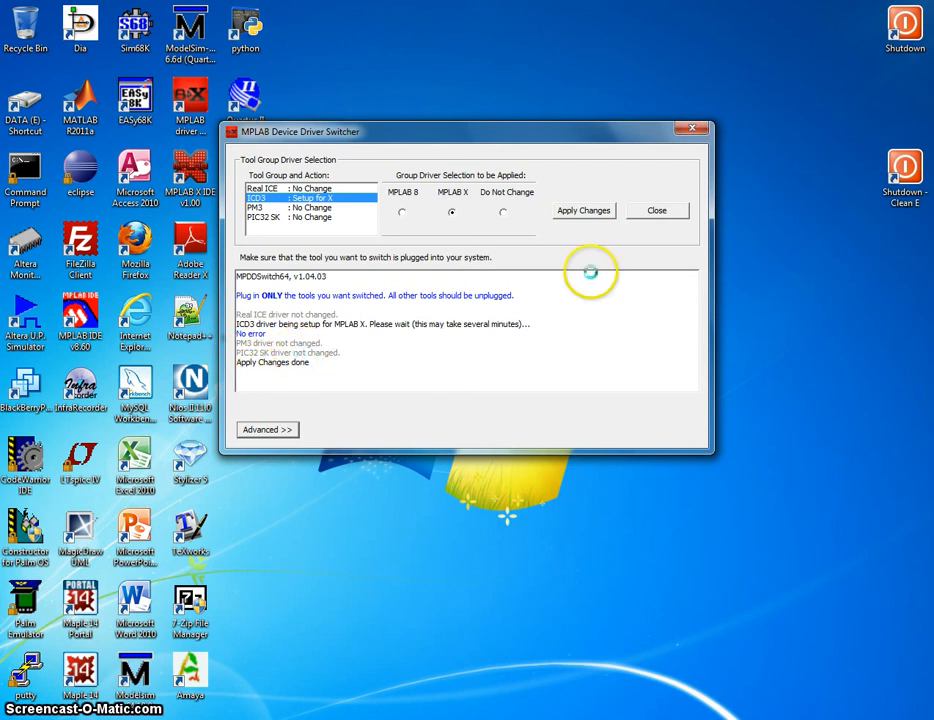
click(656, 210)
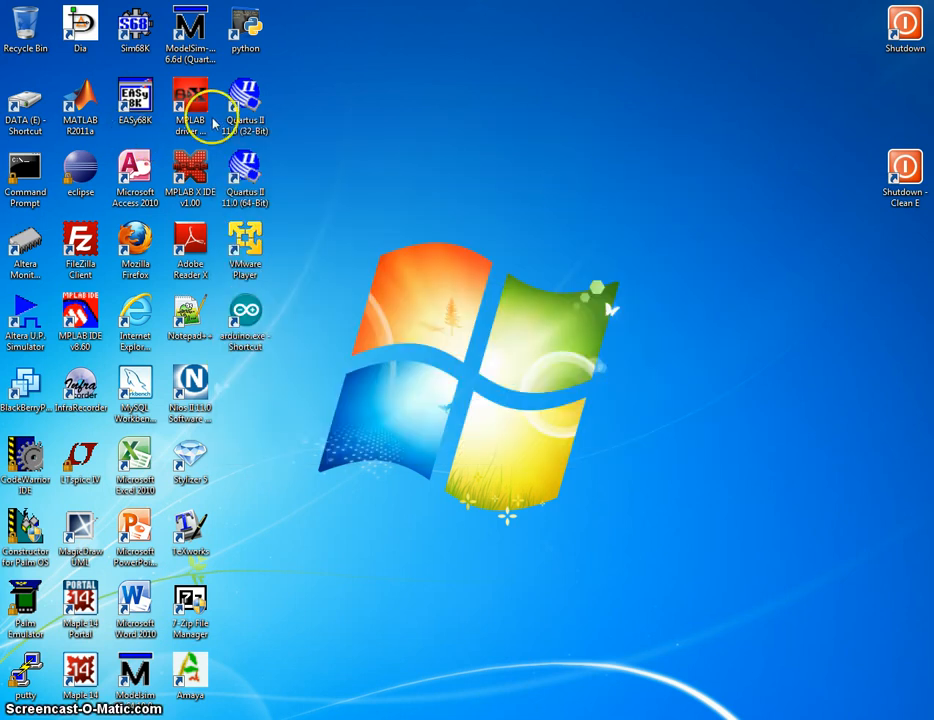
- Relaunch MPLAB X IDE and bring up a project's context menu in the Projects pane
double_click(190, 176)
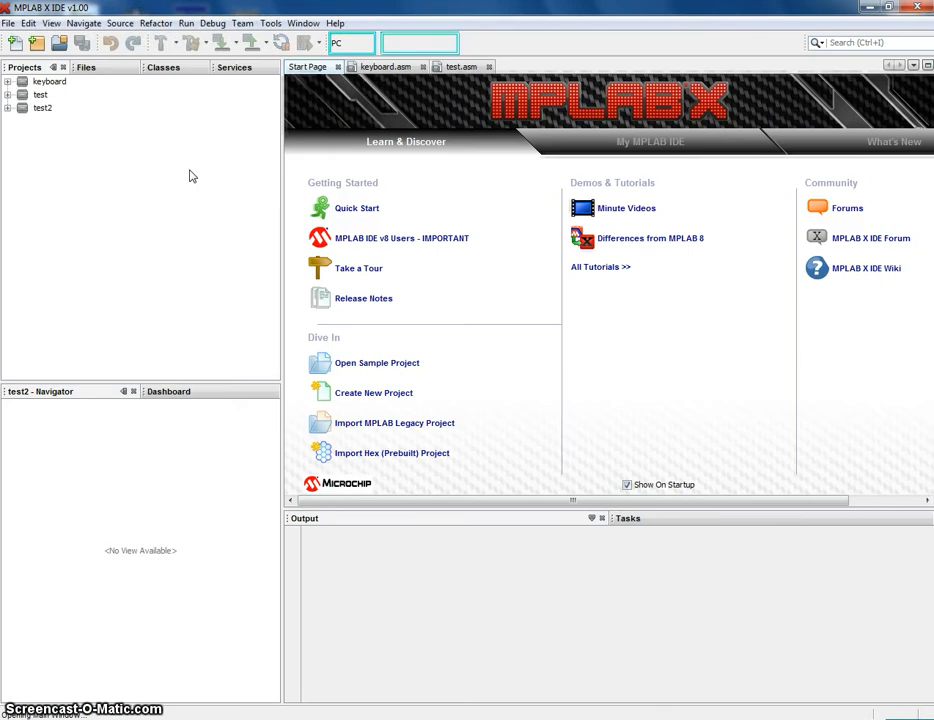
right_click(40, 108)
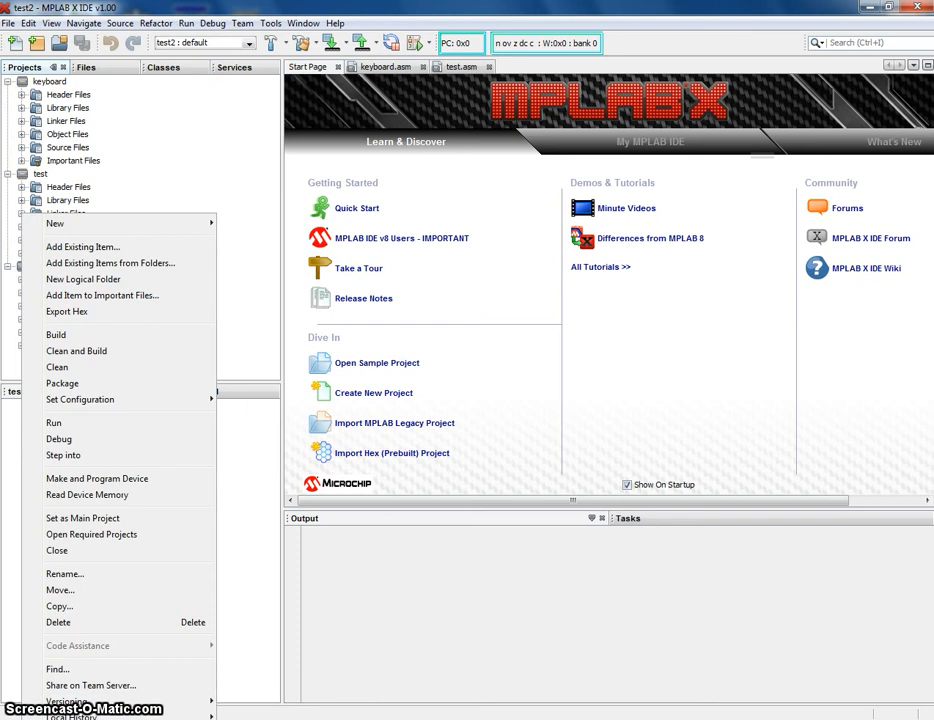
mouse_move(118, 372)
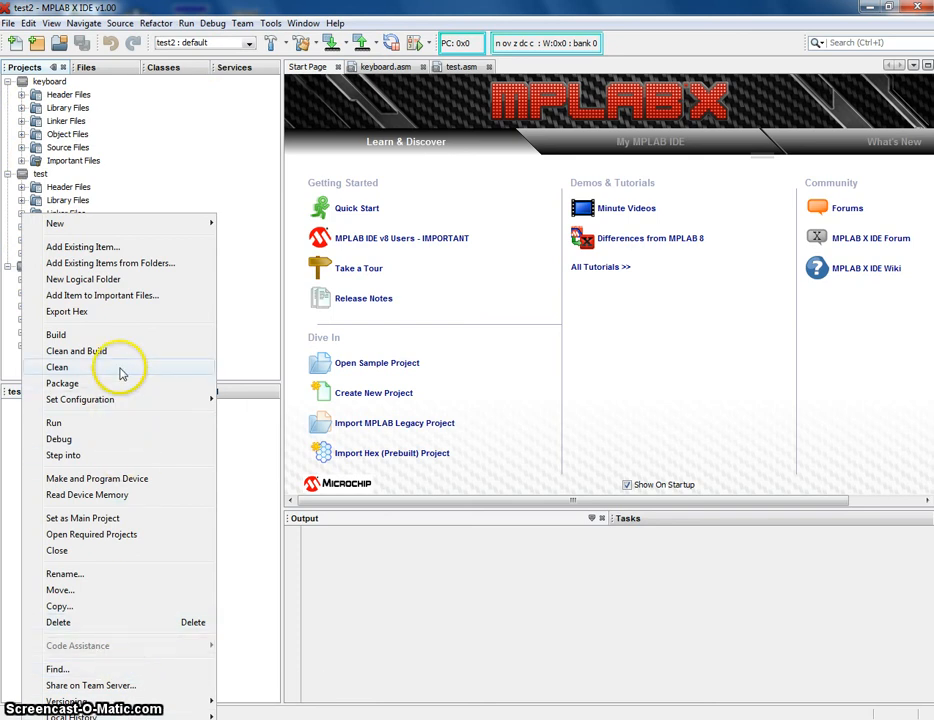